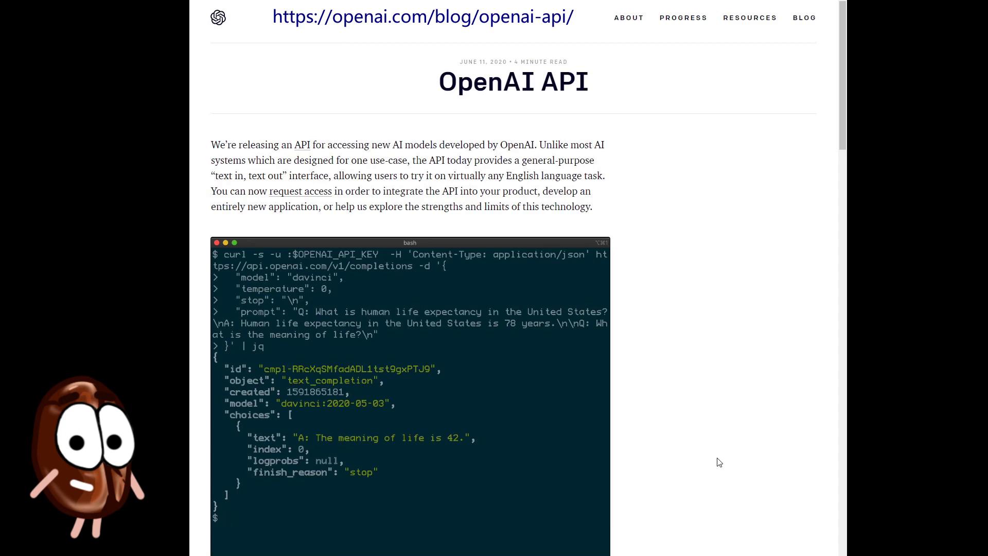
Step: Enlarge the legalese tweet's images and advance to the AI Translations plain-English rewrites
scroll("down", 3)
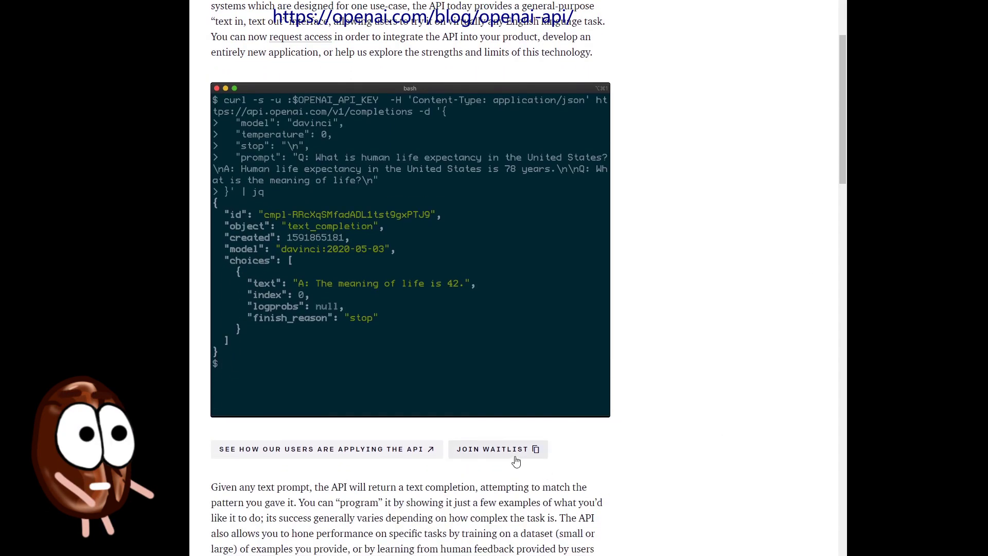
left_click(497, 448)
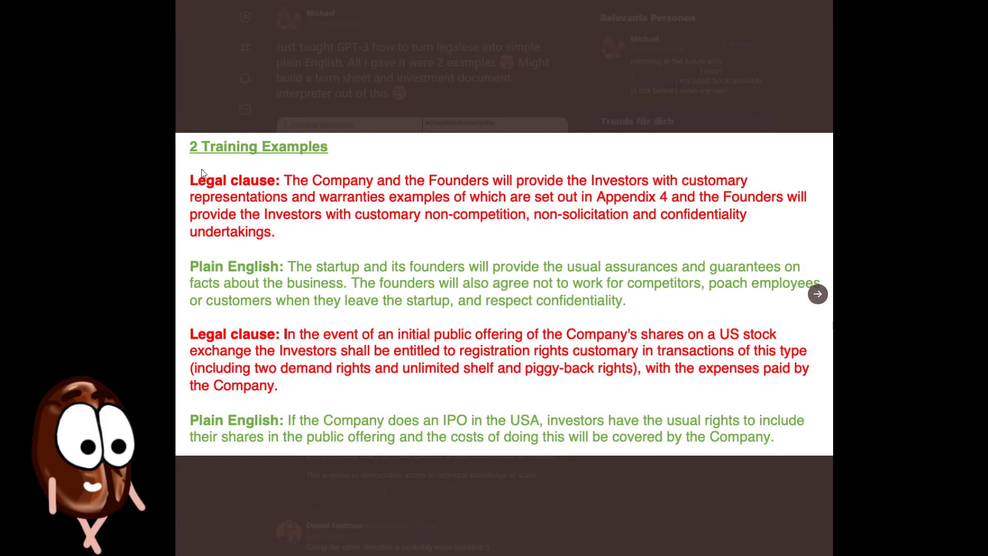
mouse_move(503, 386)
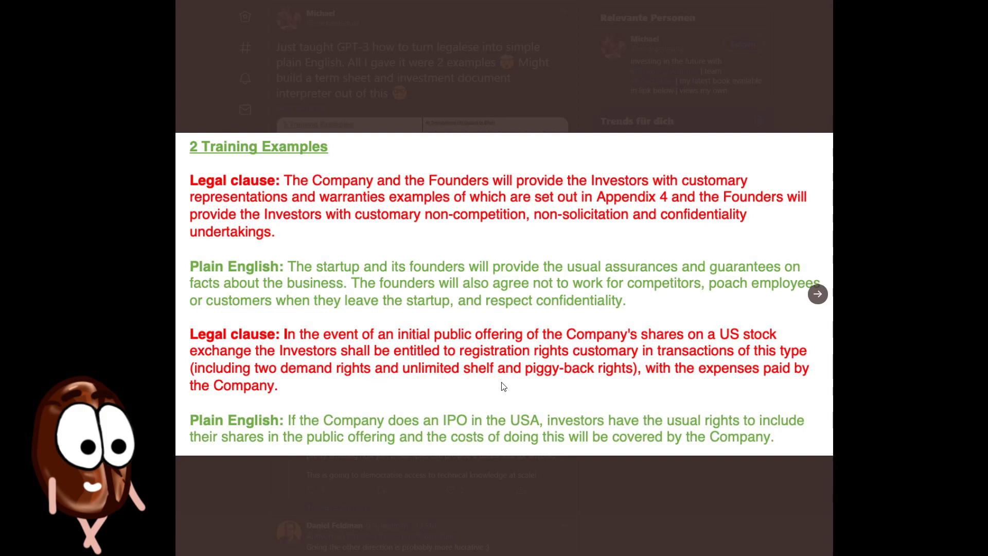
left_click(817, 294)
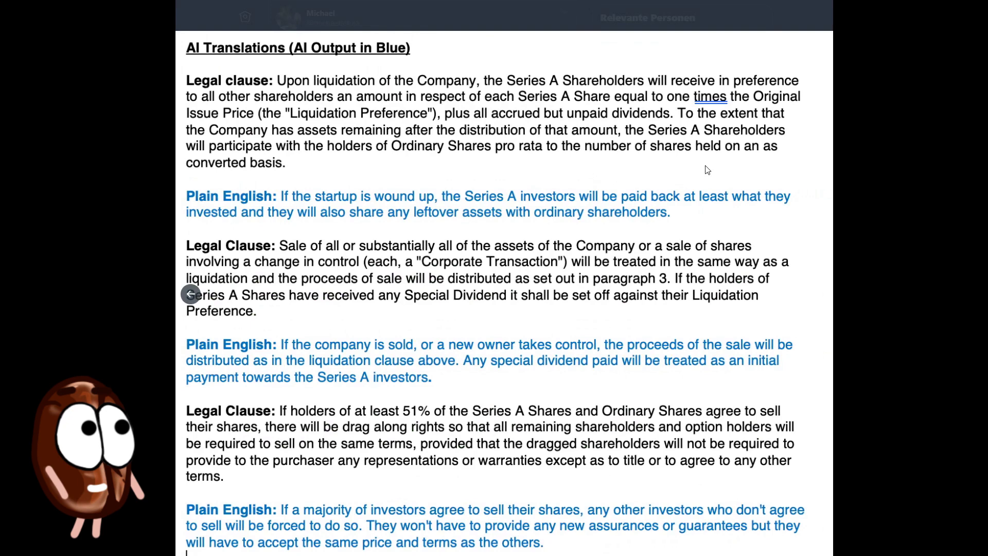
mouse_move(792, 214)
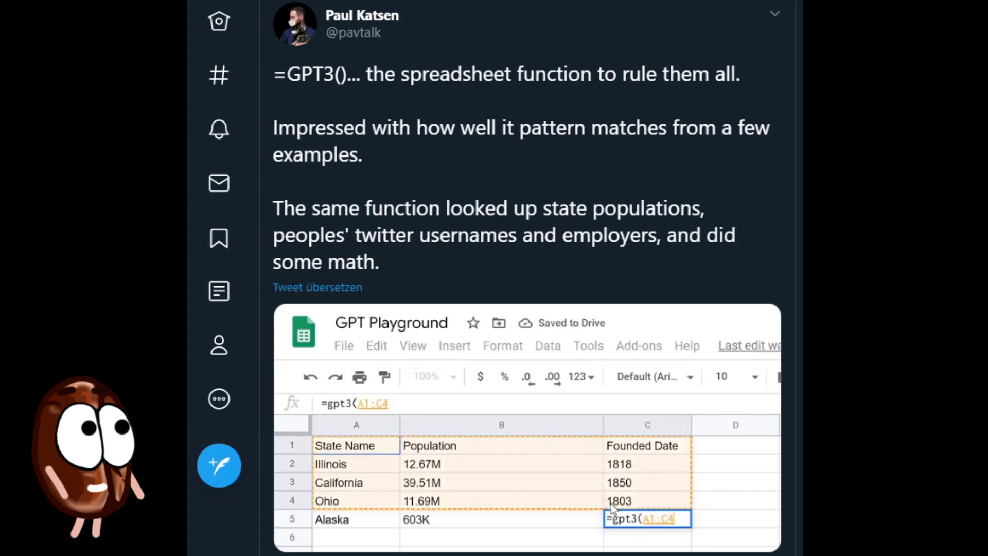
Step: View the =GPT3() spreadsheet tweet's demo sheet listing Alaska founded in 1906
type(",")
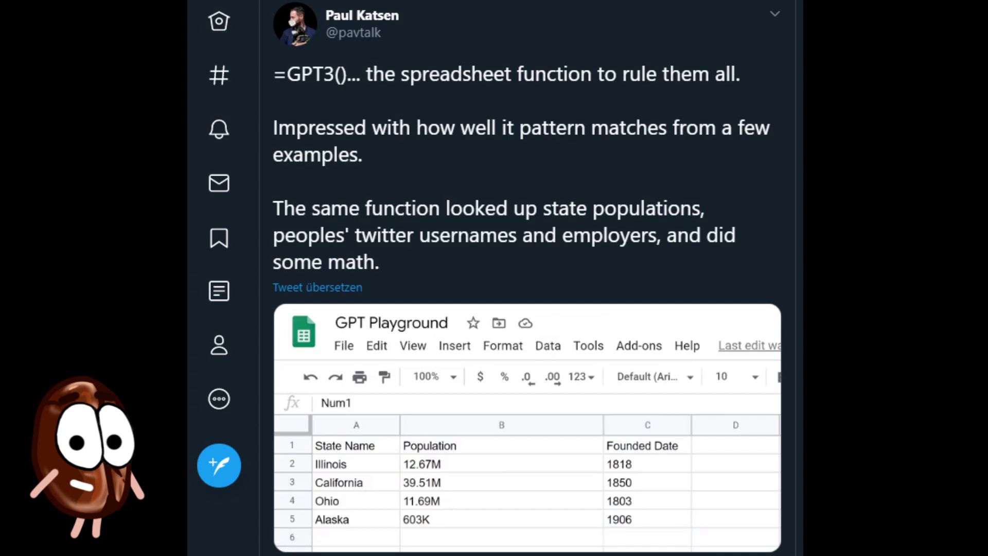
left_click(356, 445)
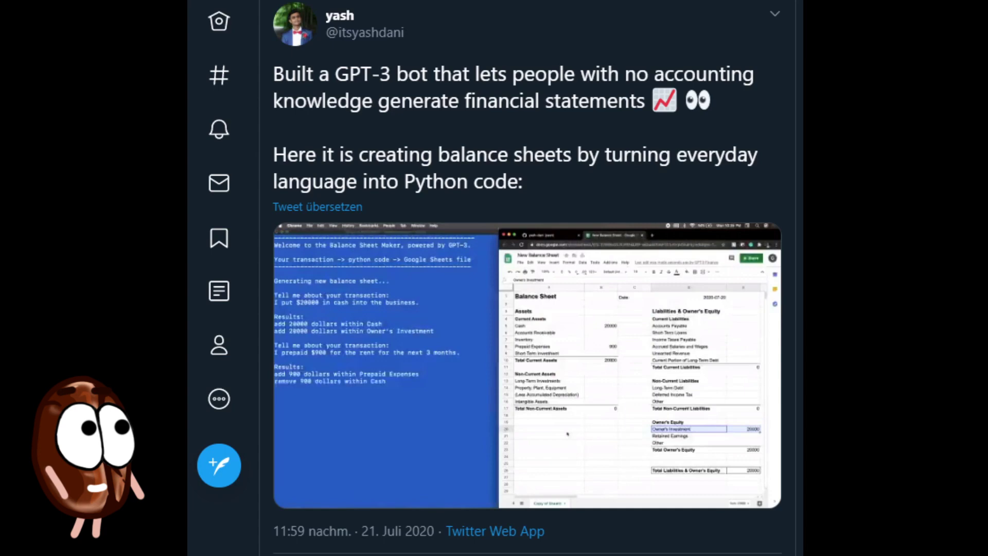
Step: Scroll down the timeline to the balance sheet generator tweet
scroll("down", 3)
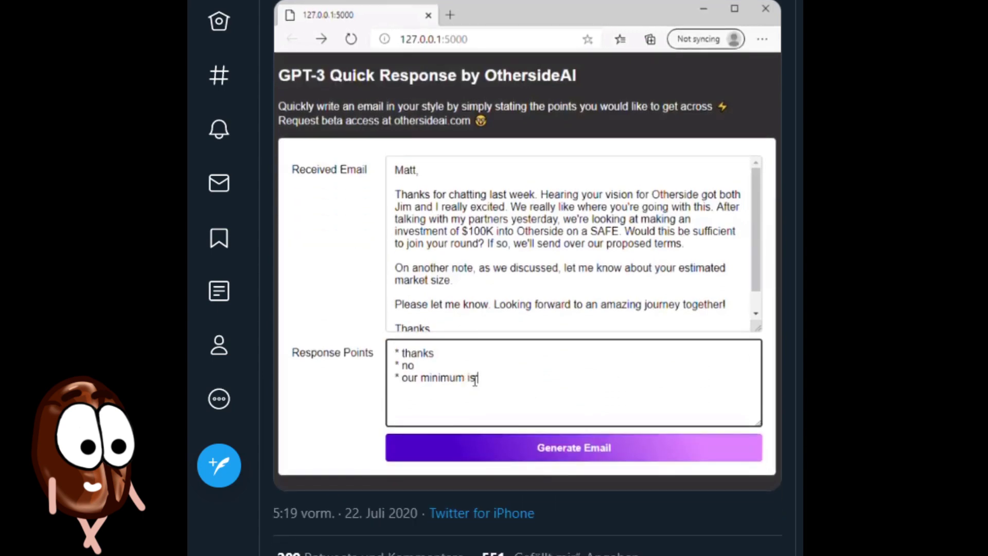
Step: Watch the OthersideAI Quick Response demo drafting a reply about the $150K investment
type("$150K investmetn")
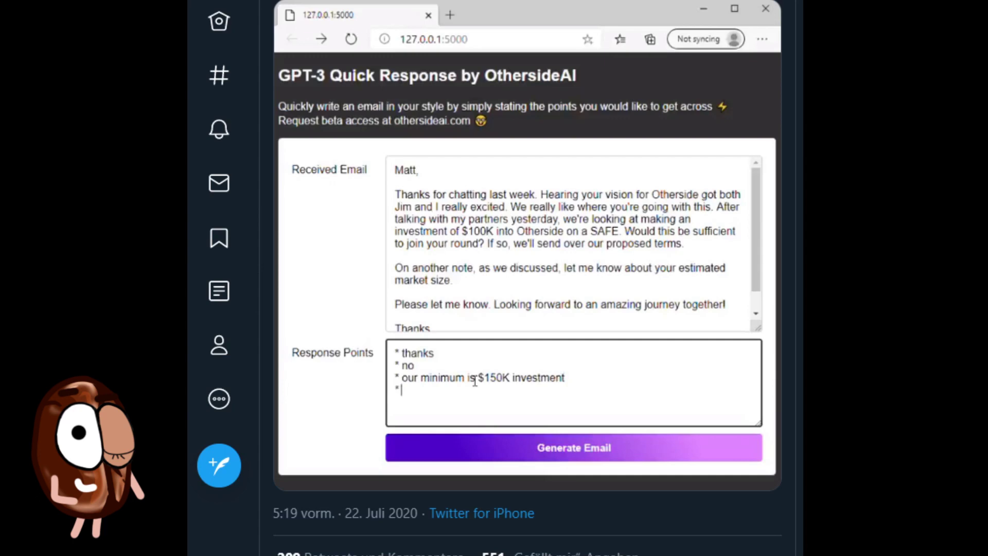
type("would $150K be possible")
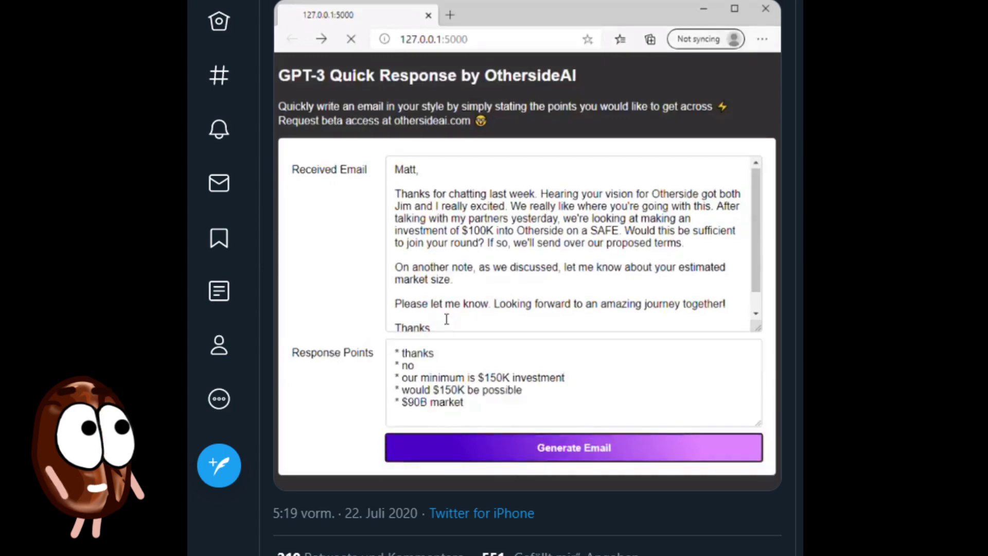
left_click(572, 447)
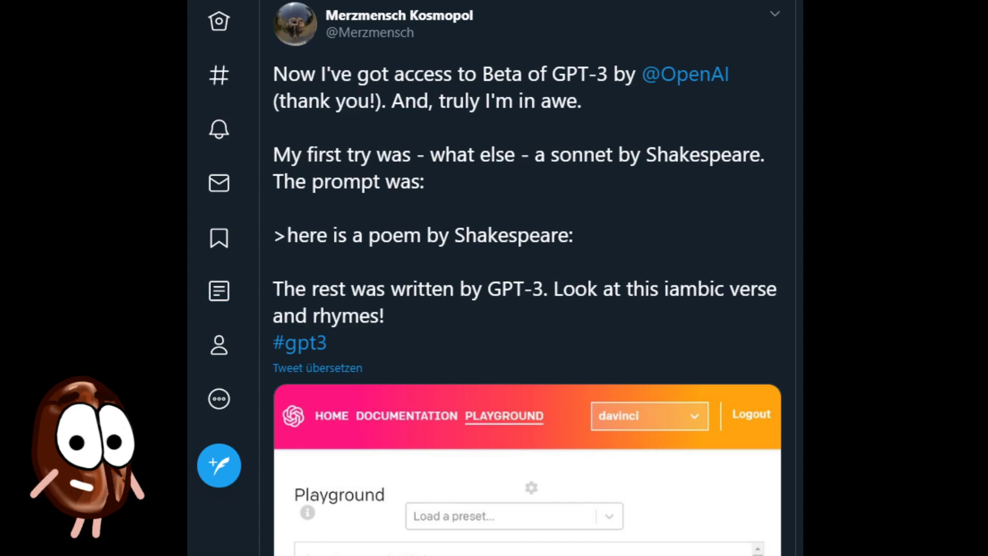
Step: Scroll past the Shakespeare sonnet tweet to Sharif Shameem's React dice component tweet
scroll("down", 3)
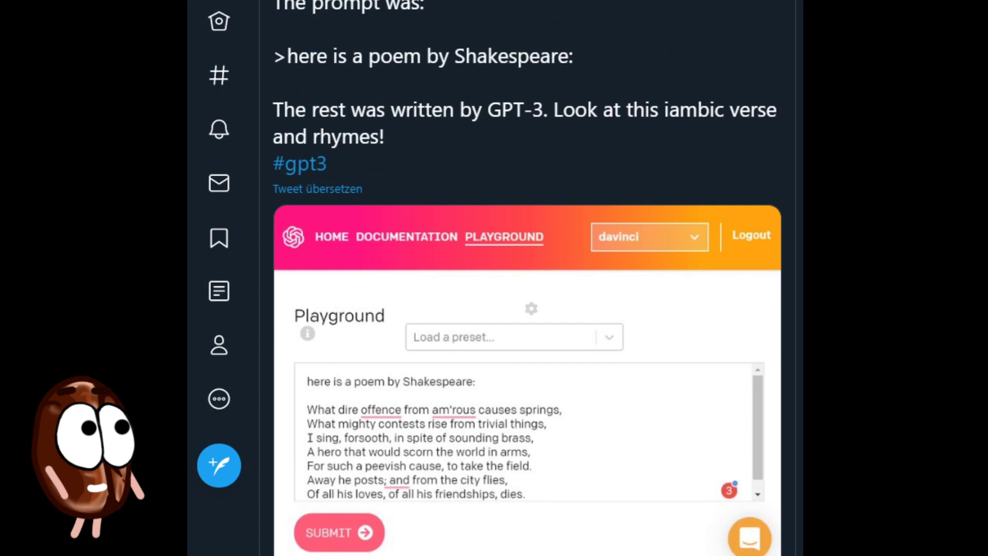
scroll("down", 3)
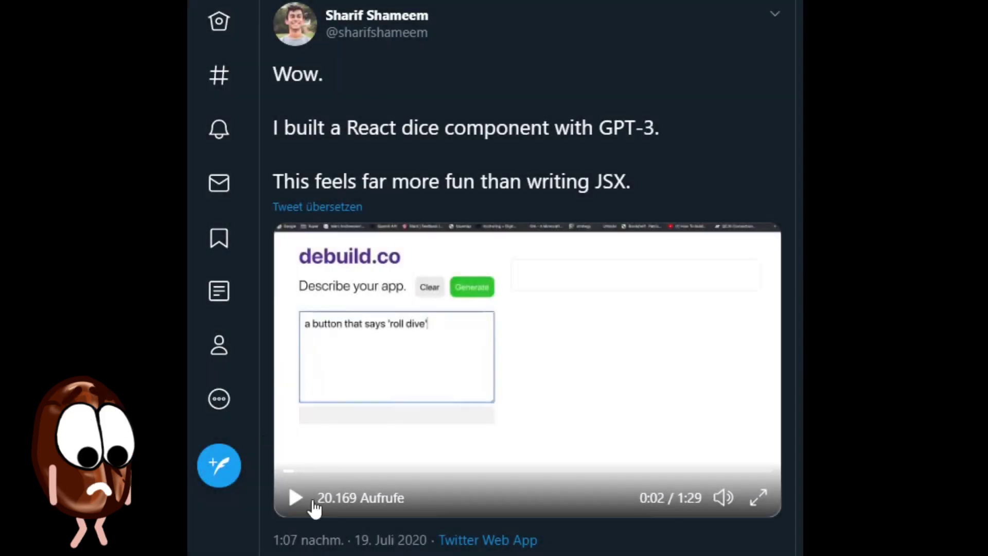
Step: Play the layout generator demo building a 'WELCOME TO MY NEWSLETTER' layout and watermelon button
type("and then")
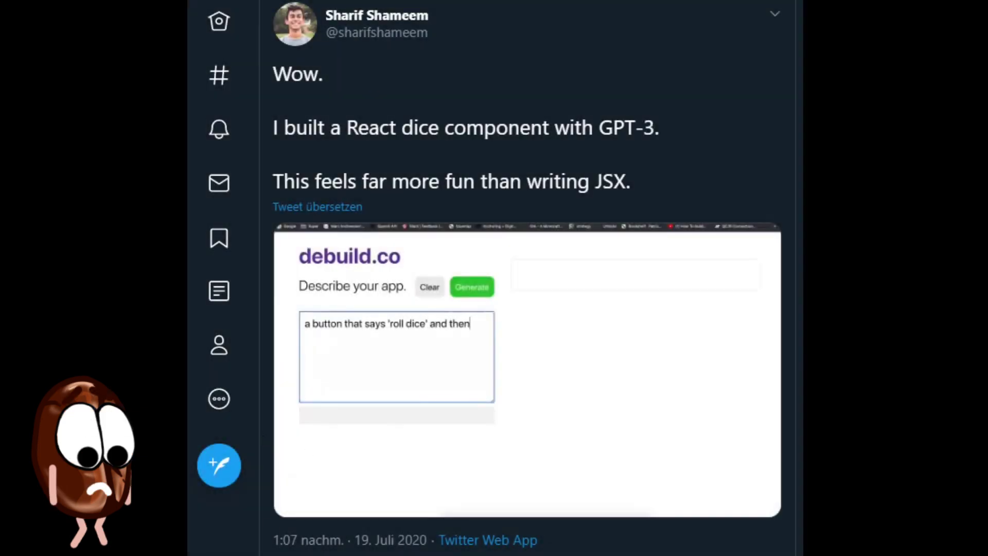
left_click(471, 287)
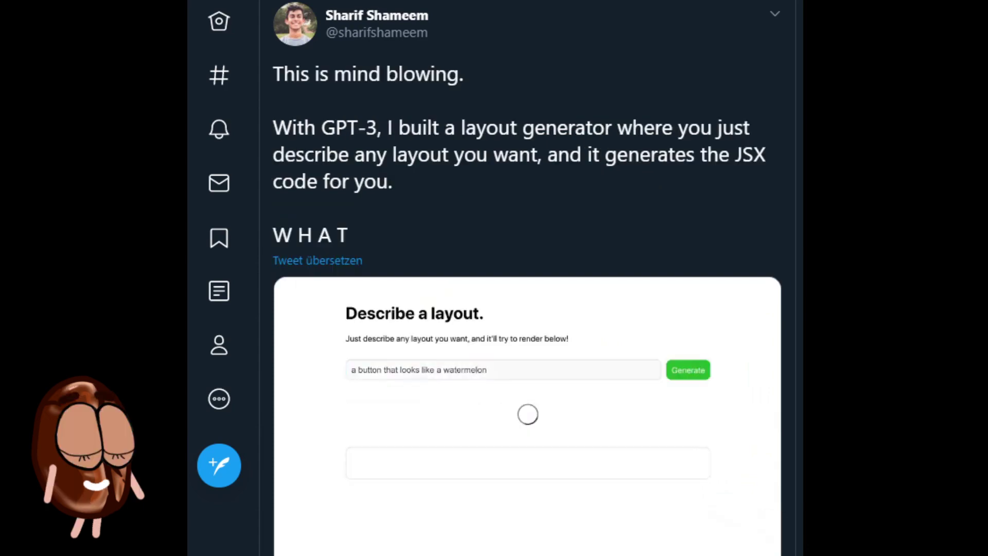
left_click(687, 370)
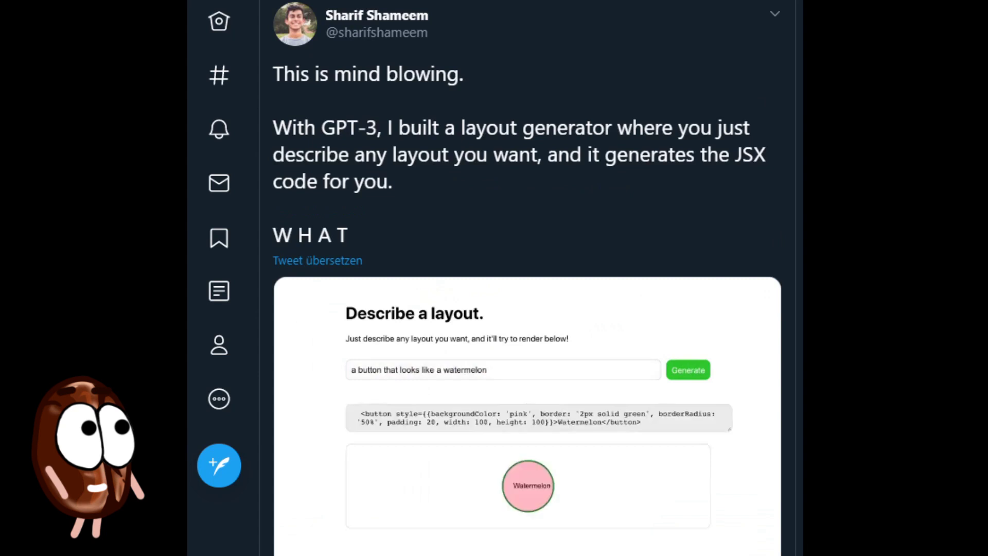
type("large text that says \"WELCOME TO MY NEWSLETTER\" and a")
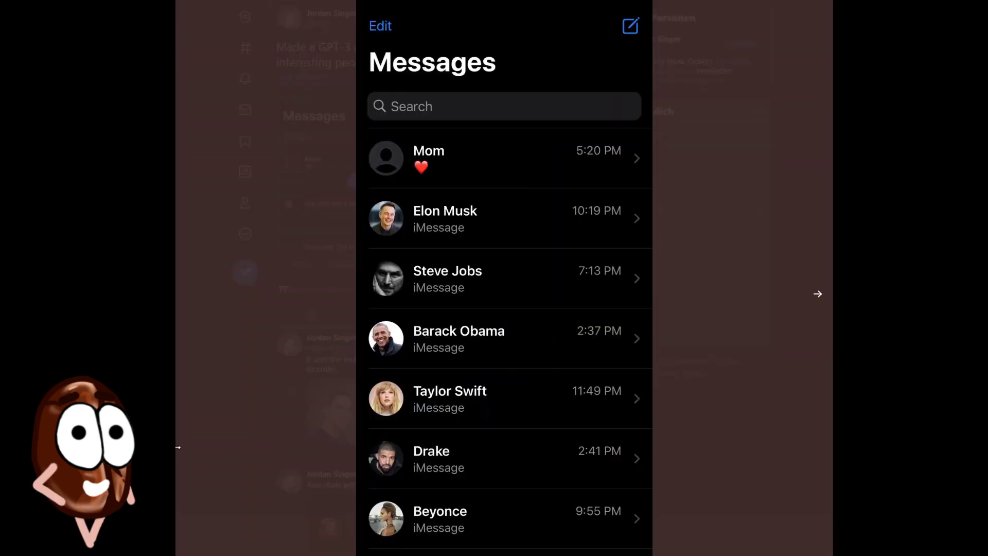
mouse_move(817, 301)
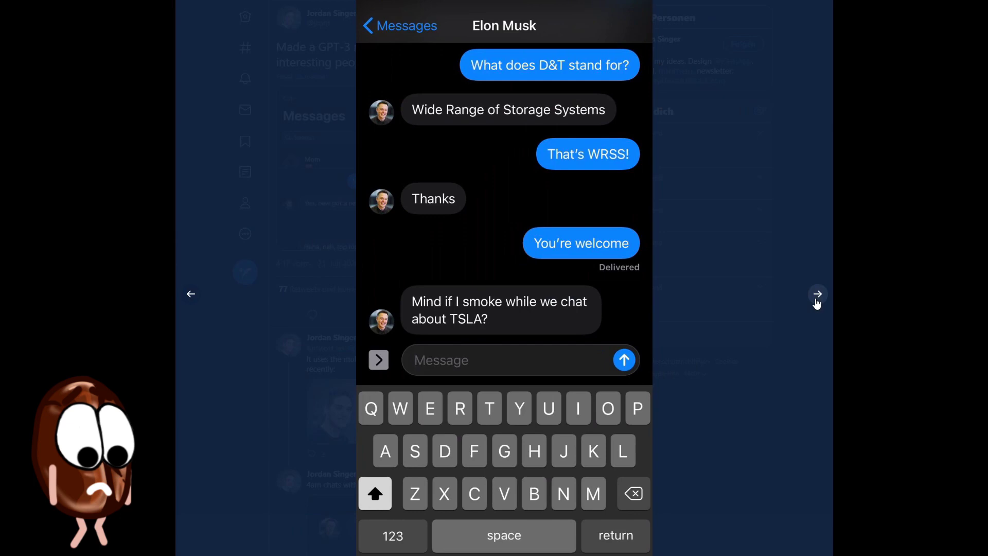
Step: Advance the media viewer to the next GPT-3 chat app screenshot
left_click(817, 293)
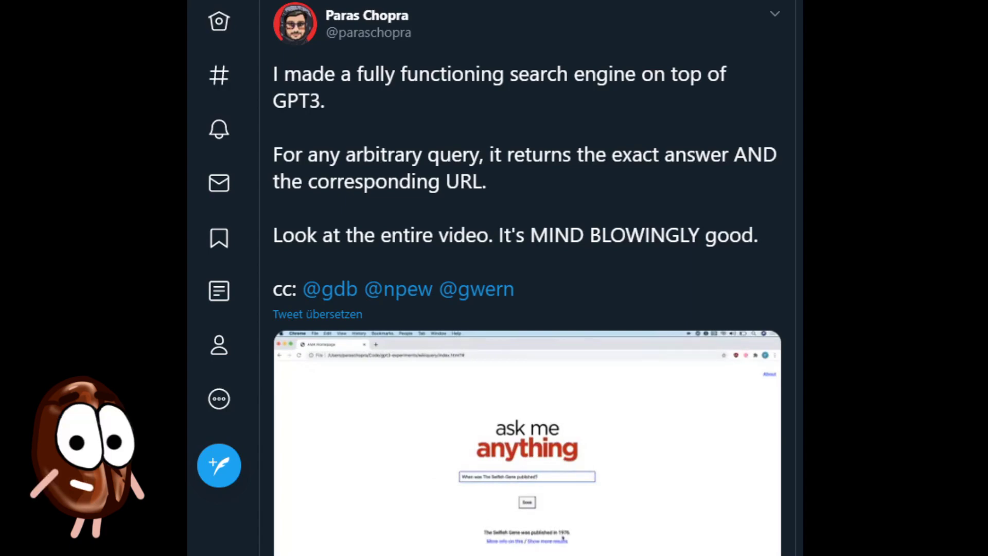
scroll("down", 3)
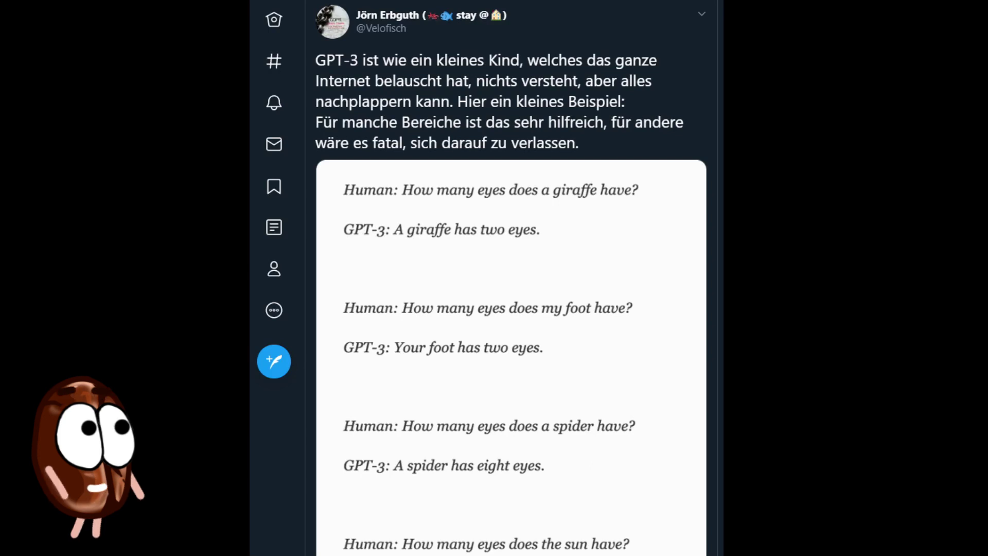
Step: Scroll through the German tweet's Q&A to the sun and blade-of-grass one-eye answers
scroll("down", 3)
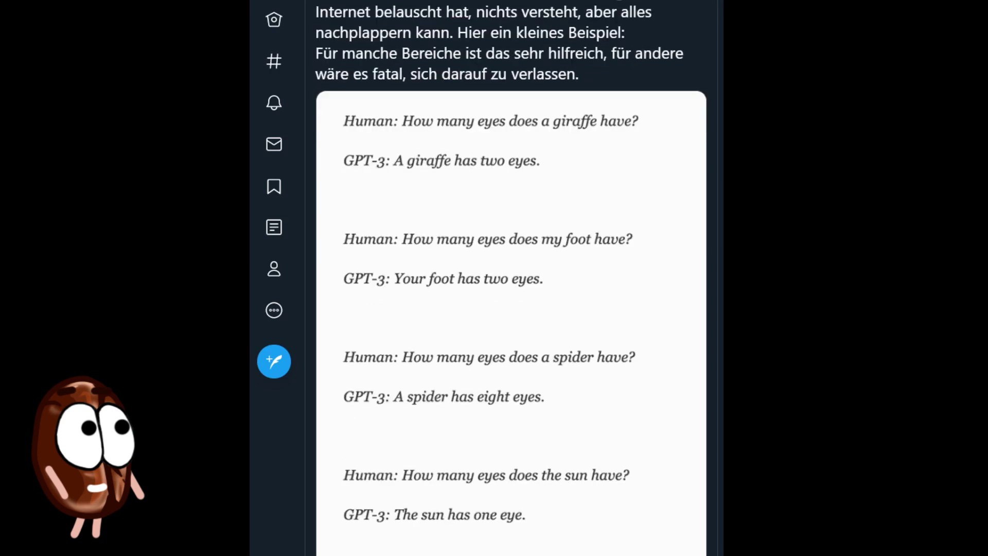
scroll("down", 3)
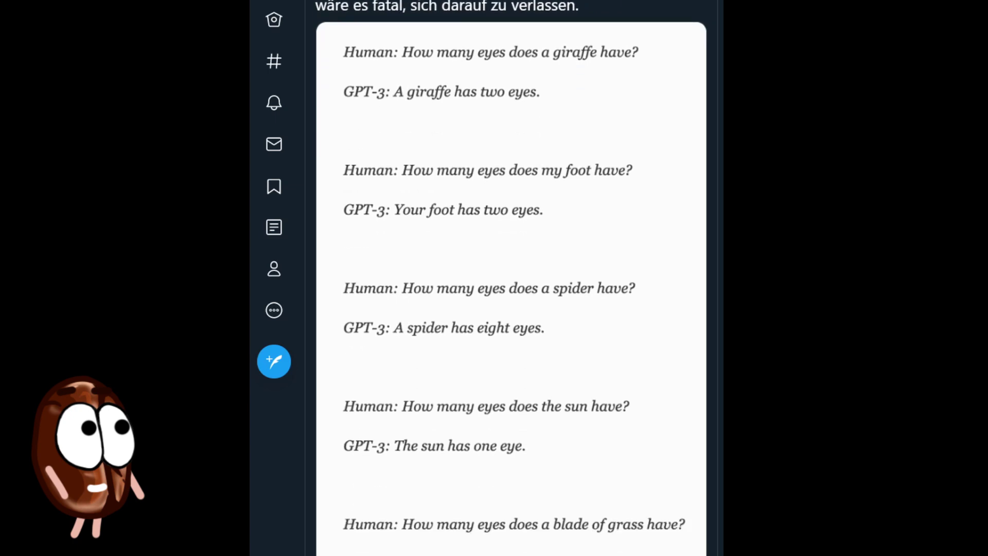
scroll("down", 3)
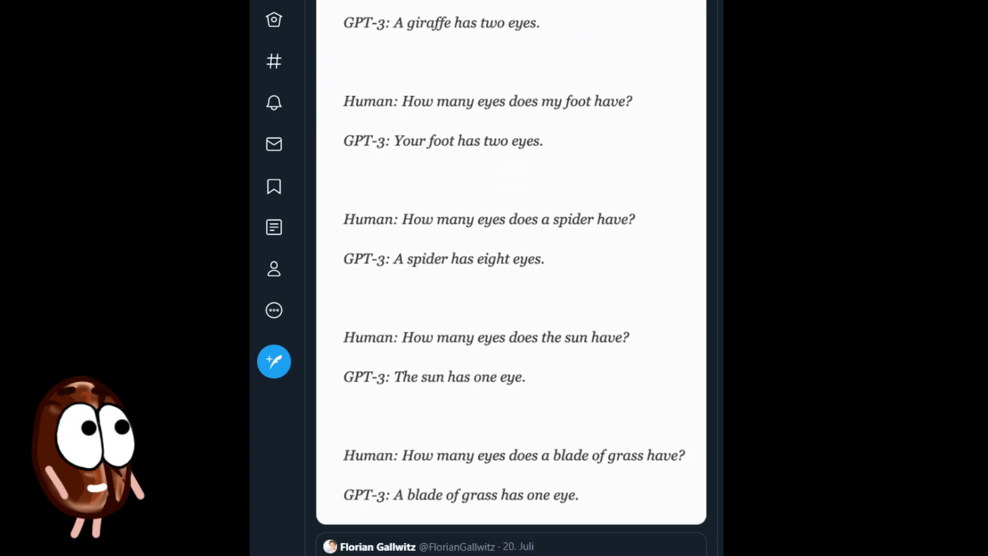